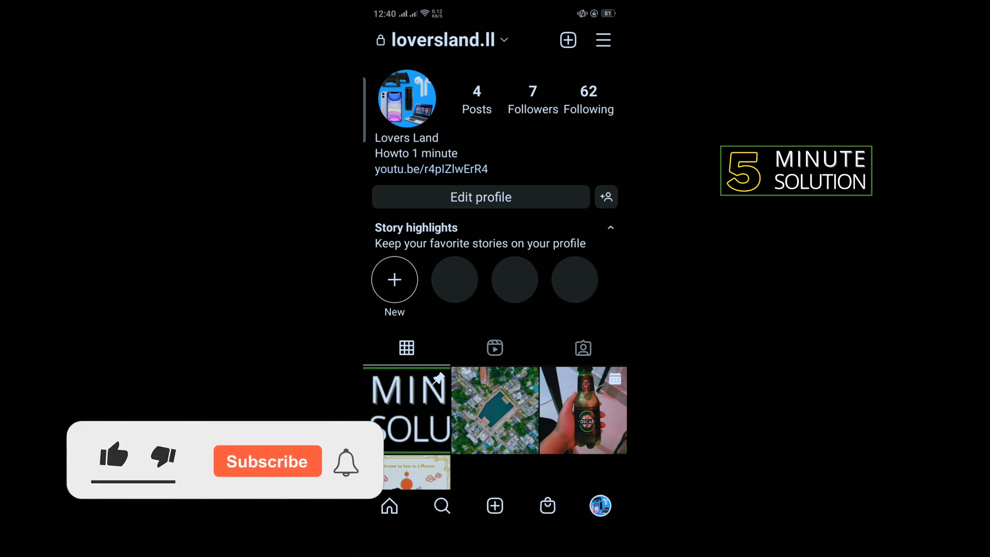
Exit the Instagram profile page back to the Android home screen
left_click(114, 456)
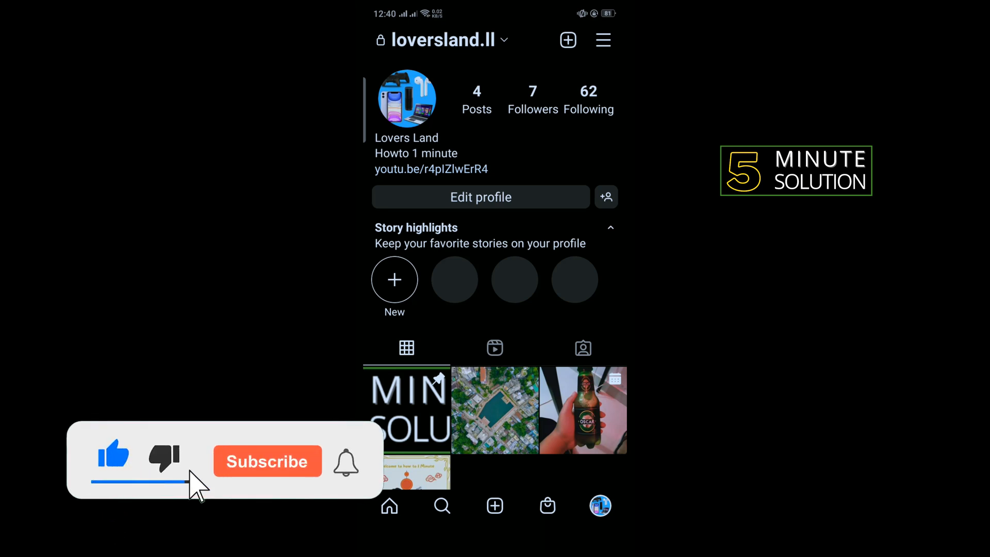
left_click(267, 461)
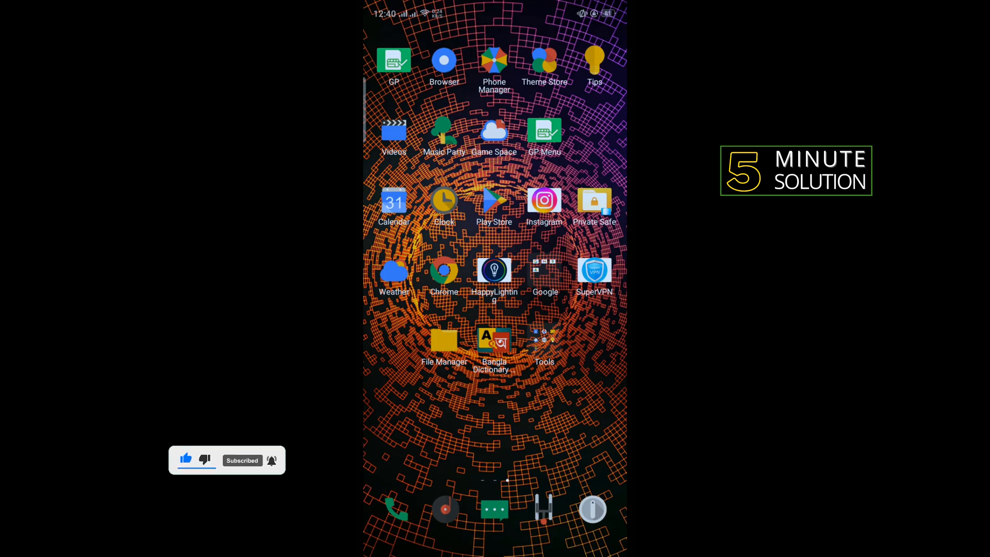
Launch Drive from the Google apps folder and scroll Suggested to IMG20220722213805.jpg
left_click(544, 270)
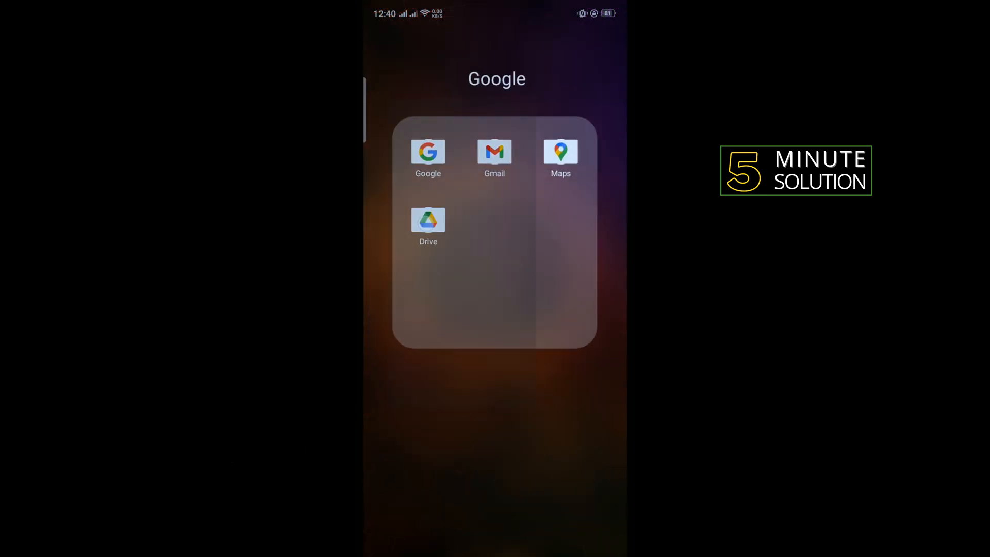
left_click(428, 221)
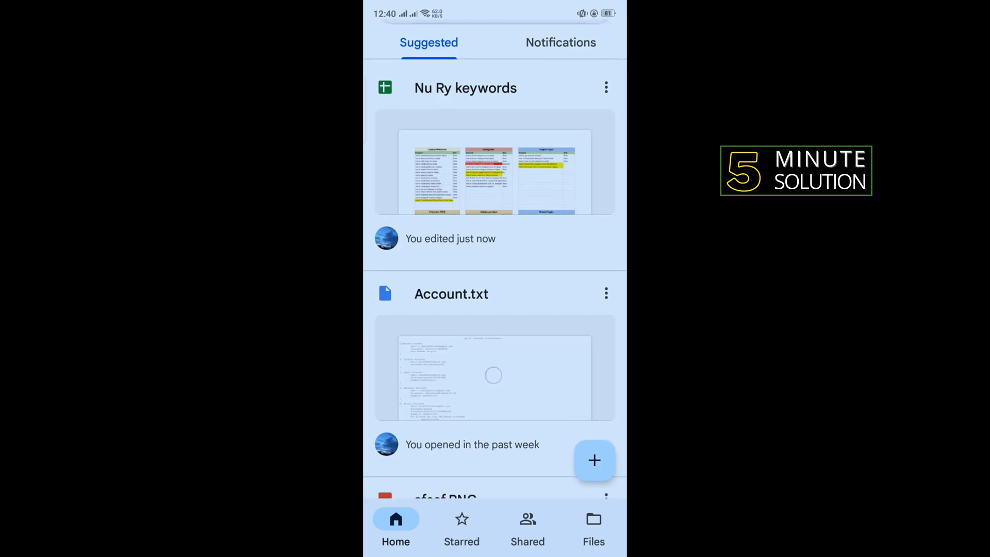
scroll("down", 3)
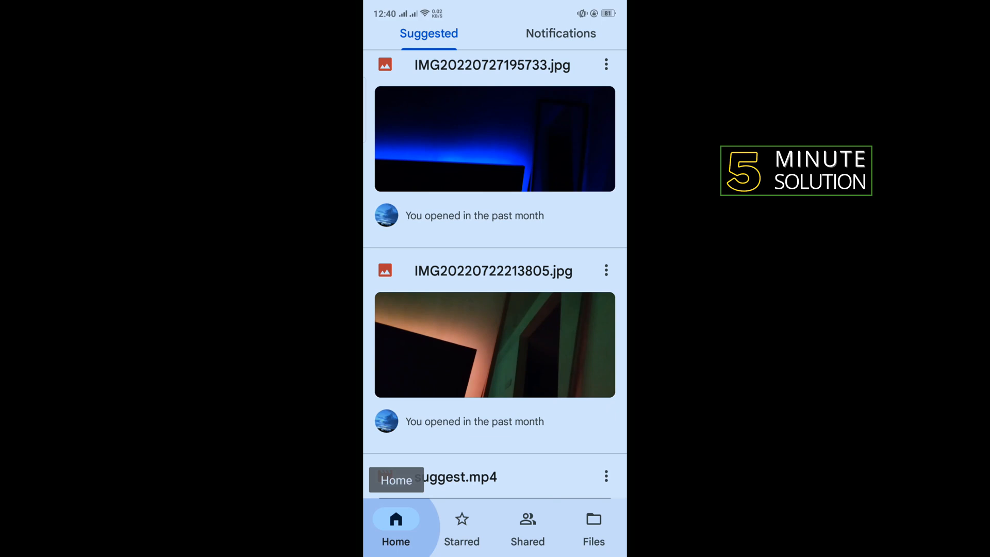
Show the Manage people and links page for IMG20220722213805.jpg from its options menu
left_click(605, 270)
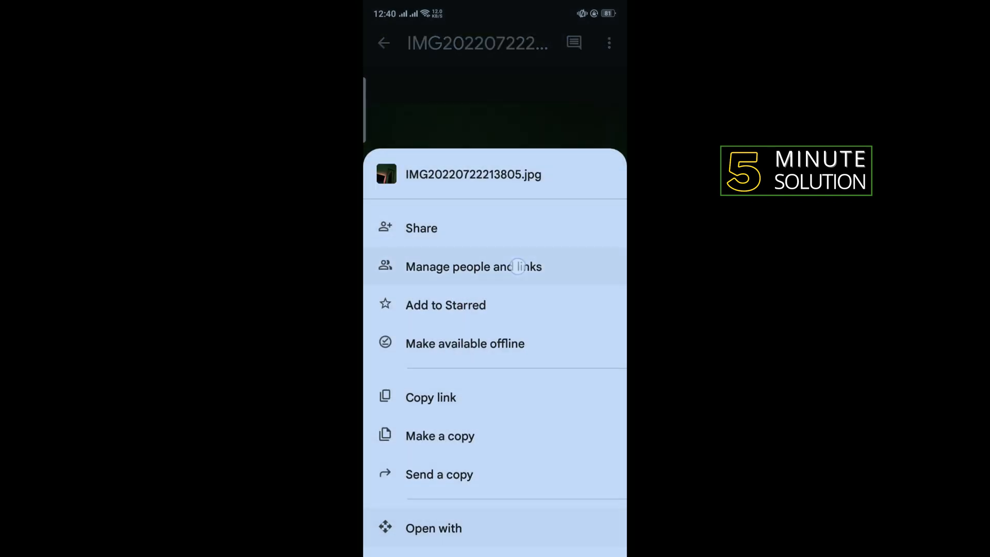
left_click(473, 266)
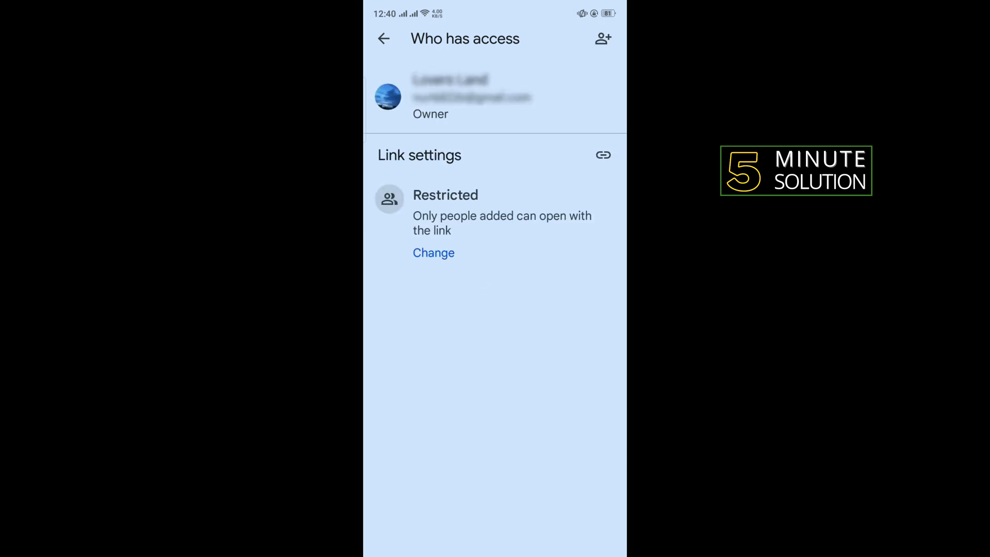
Switch the photo's link from Restricted to Anyone with the link and copy it
left_click(435, 253)
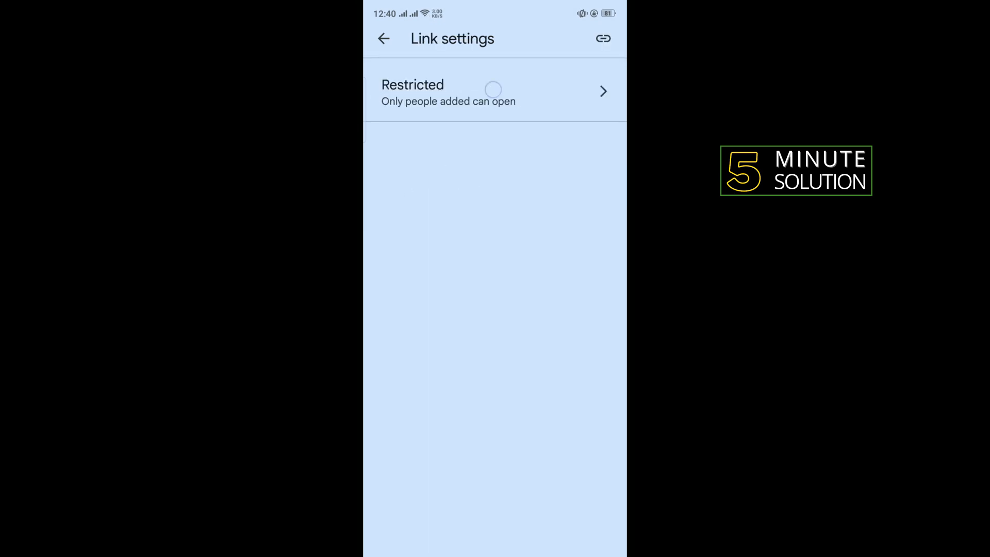
left_click(494, 90)
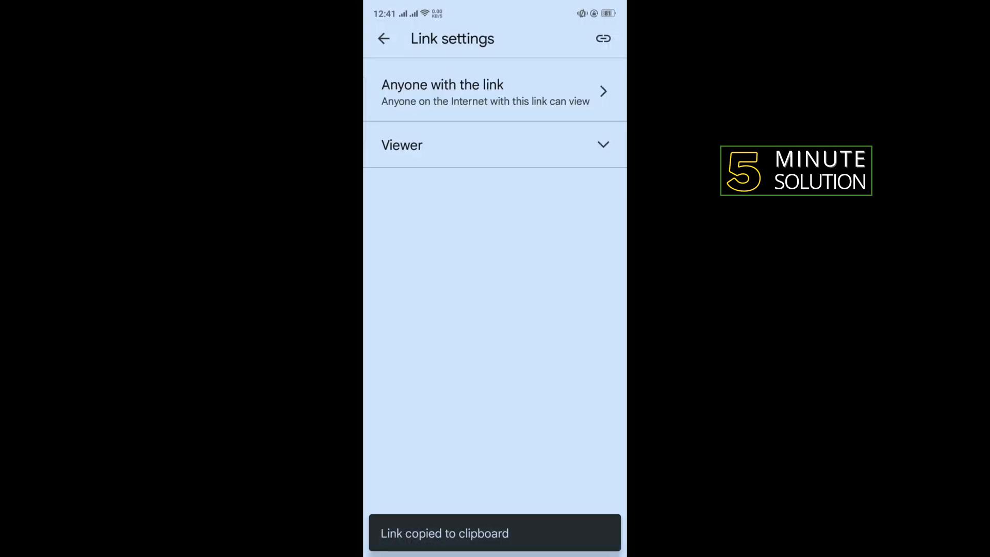
left_click(384, 38)
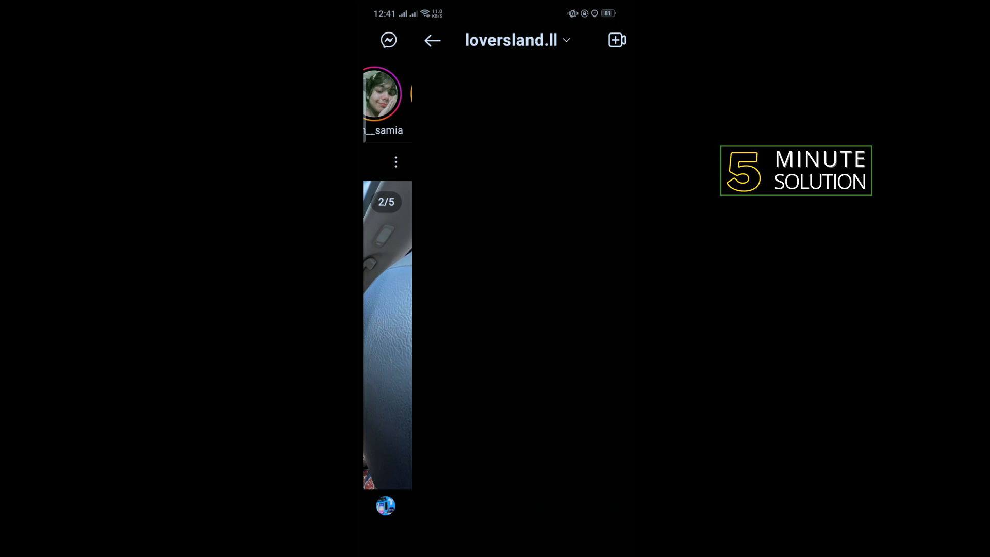
left_click(432, 40)
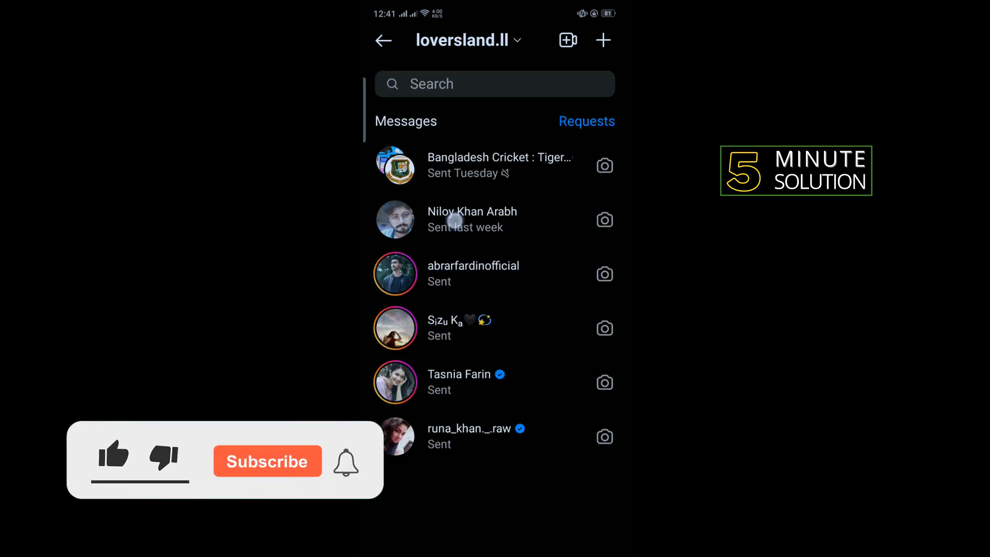
left_click(113, 455)
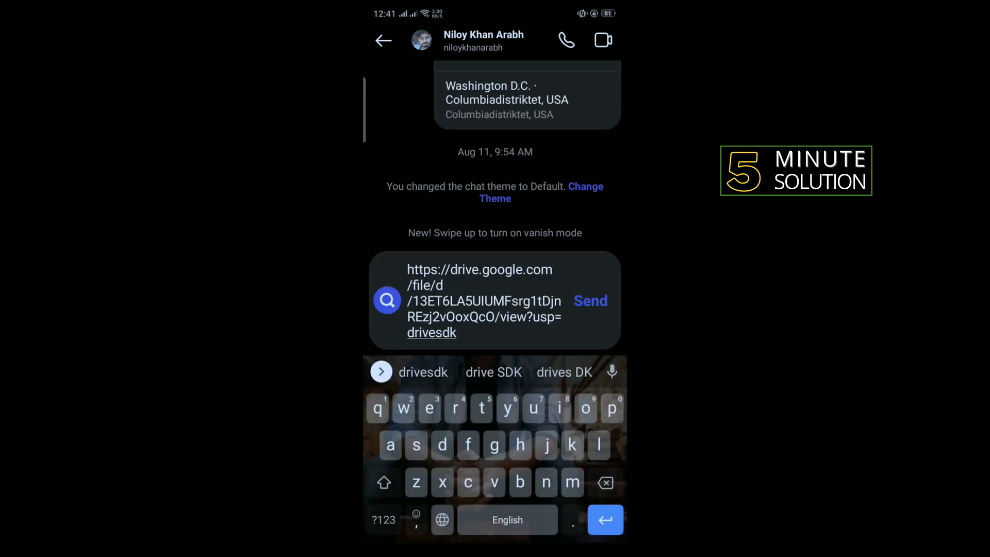
left_click(590, 300)
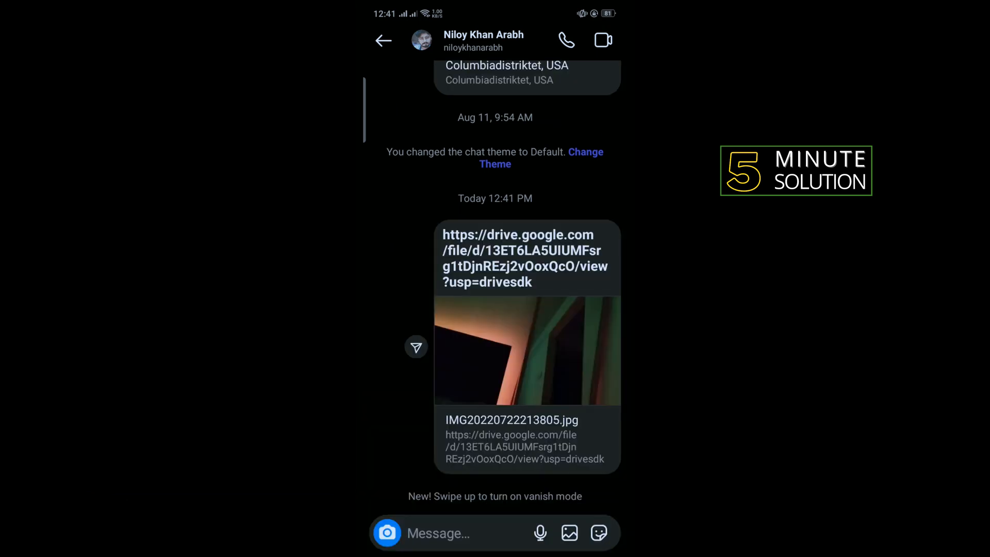